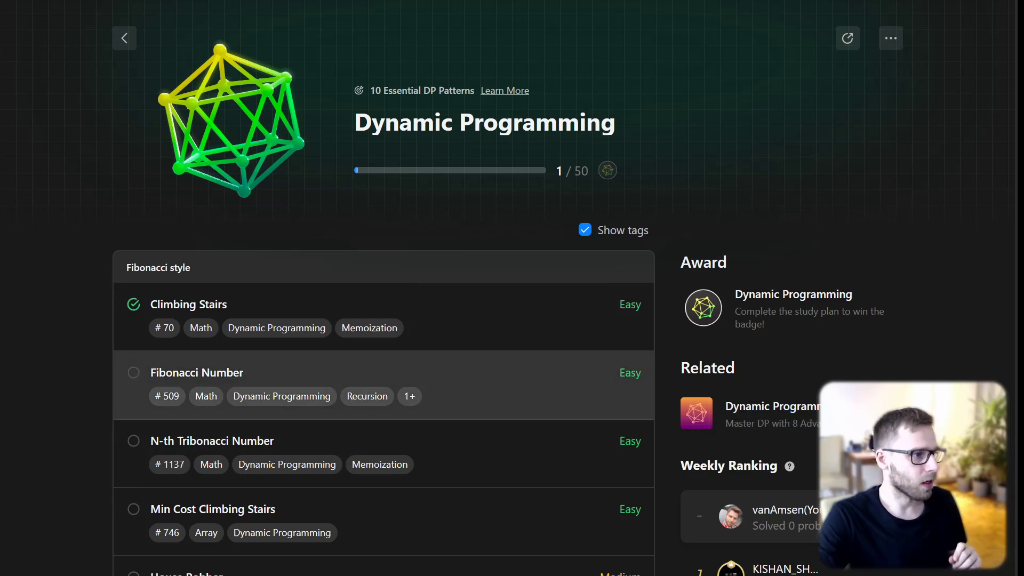
Open the Fibonacci Number problem from the Dynamic Programming study plan list.
click(196, 372)
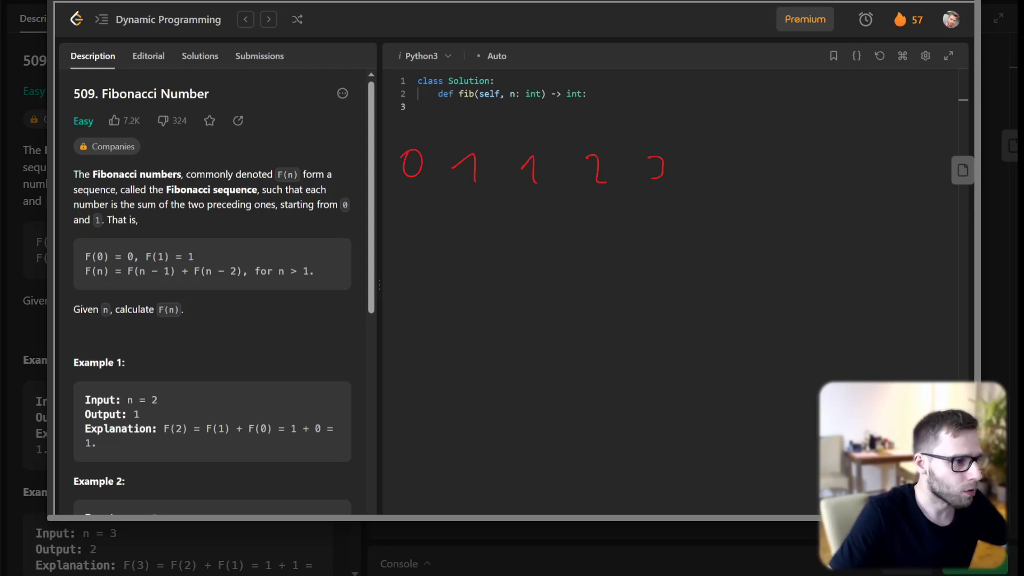
drag(711, 141, 702, 183)
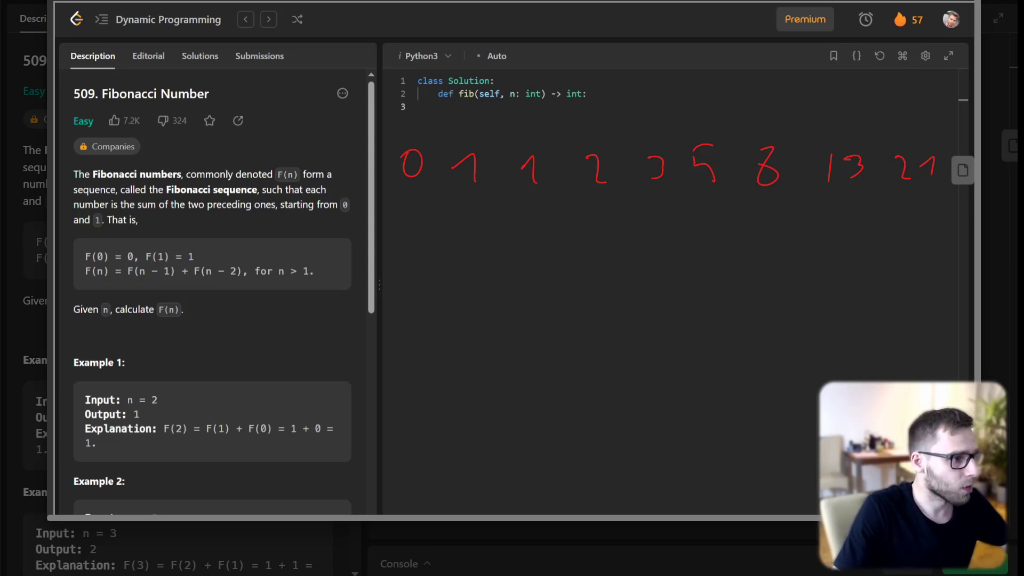
drag(391, 130, 496, 190)
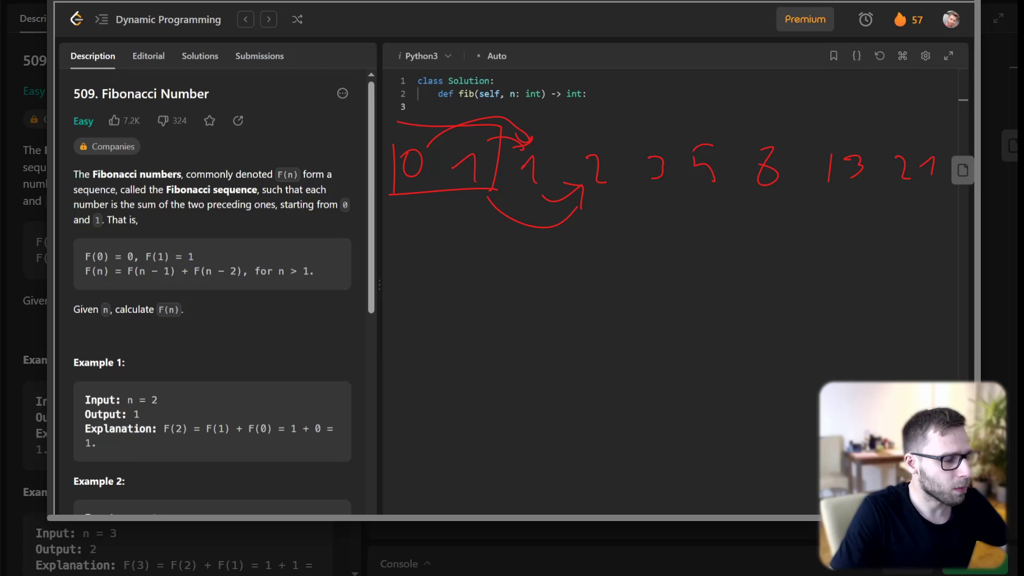
drag(575, 157, 600, 182)
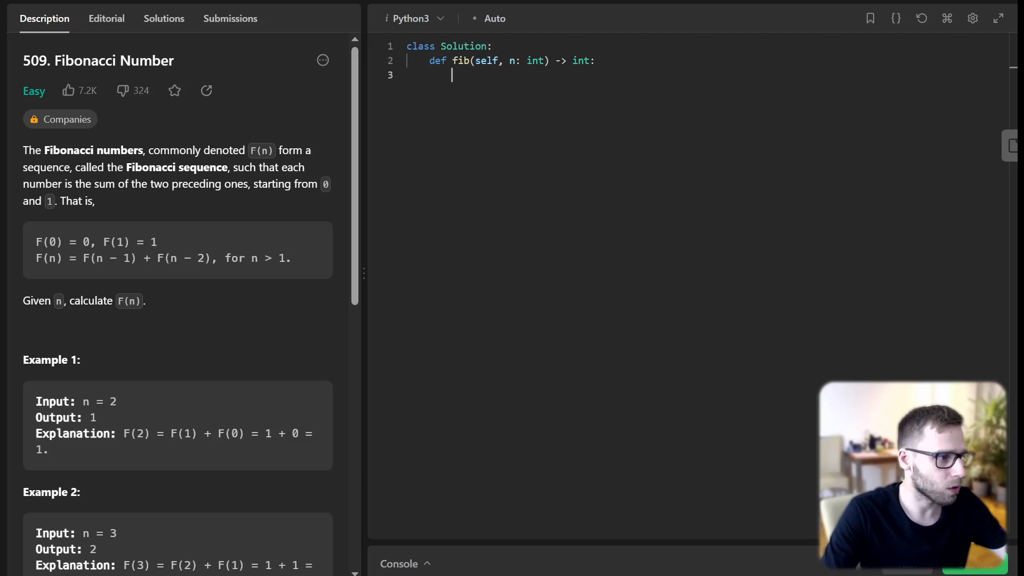
Write the base case returning n when n <= 1 and initialise fib_array as [0, 1] + [0]*(n-1).
text(if)
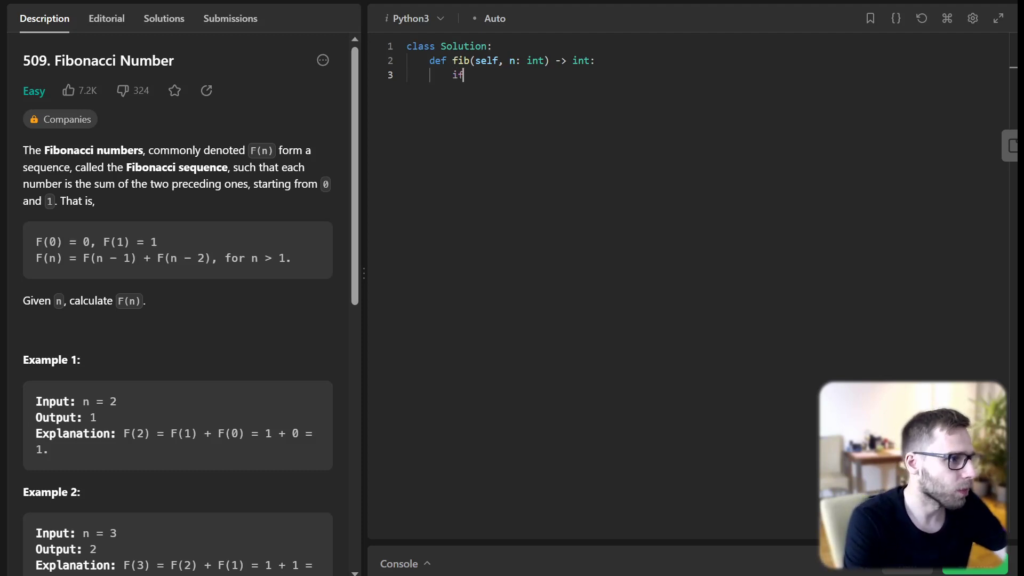
text(n <= 1:)
text(re)
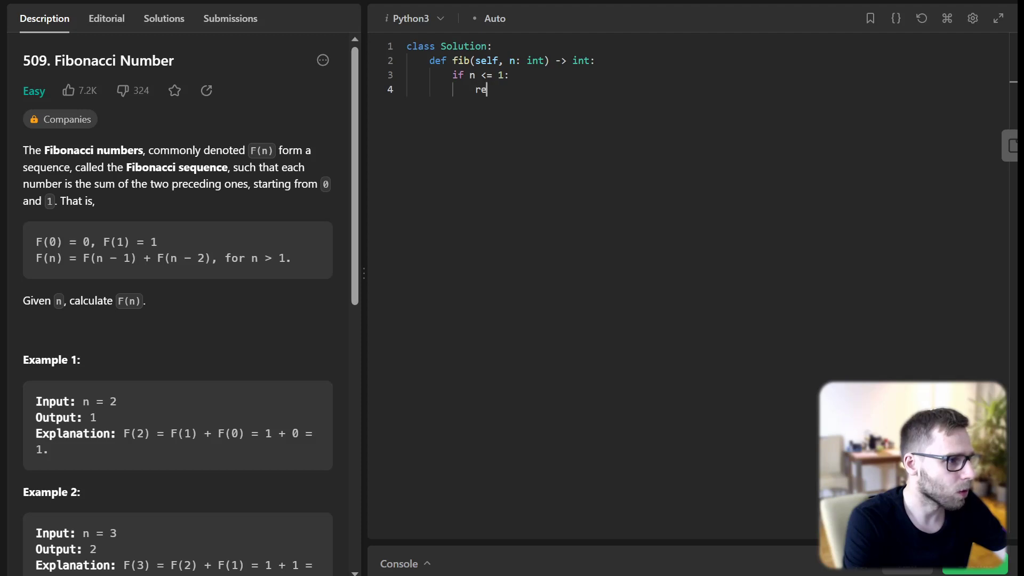
text(turn n)
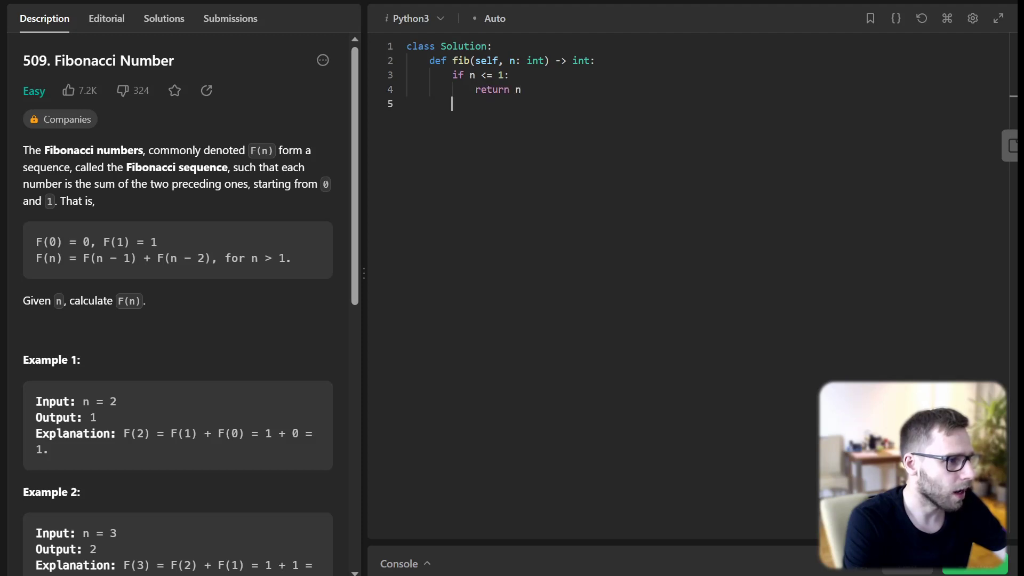
text(fib_array =)
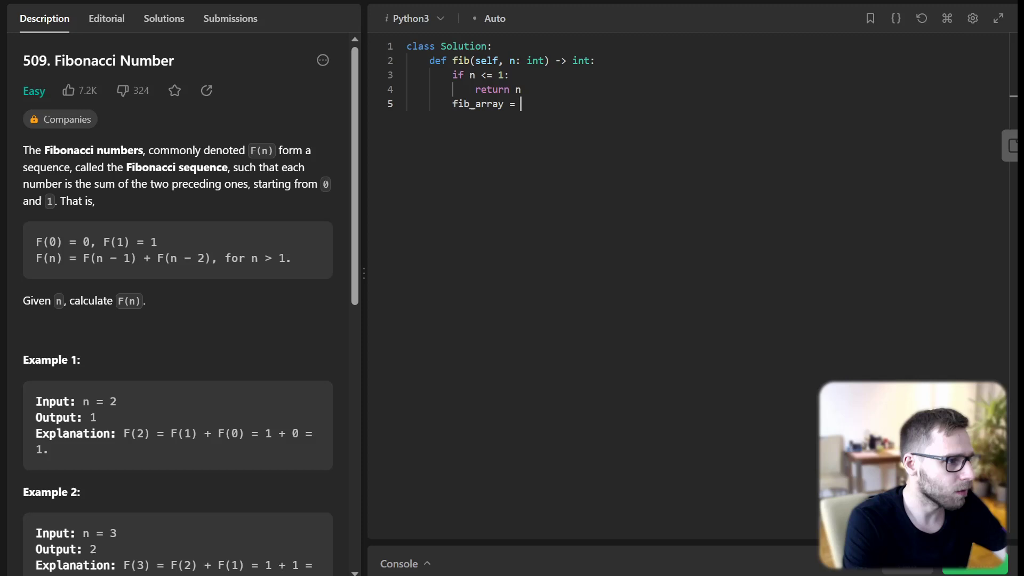
text([0, 1] +)
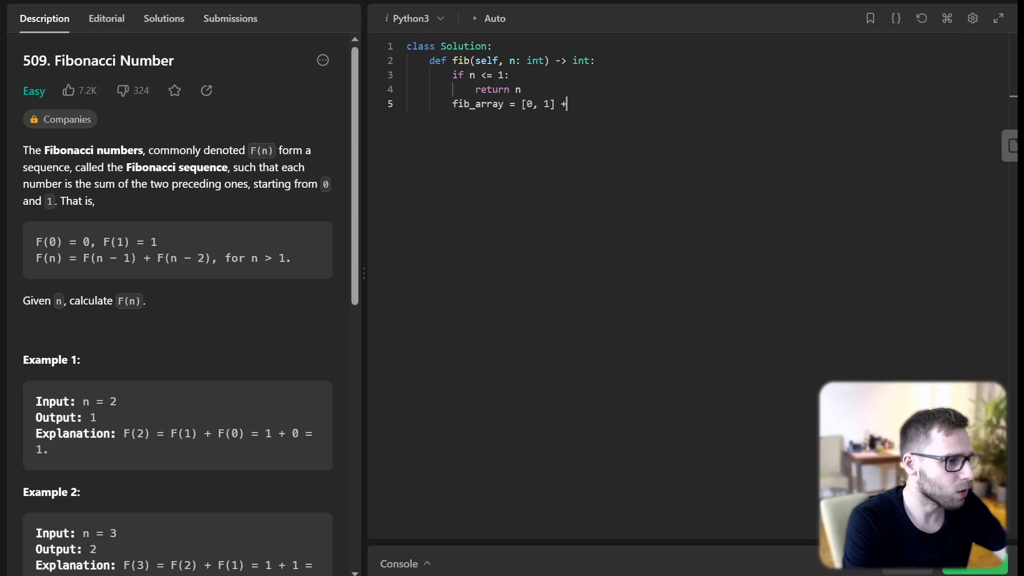
text([0]*(n-1))
text(for)
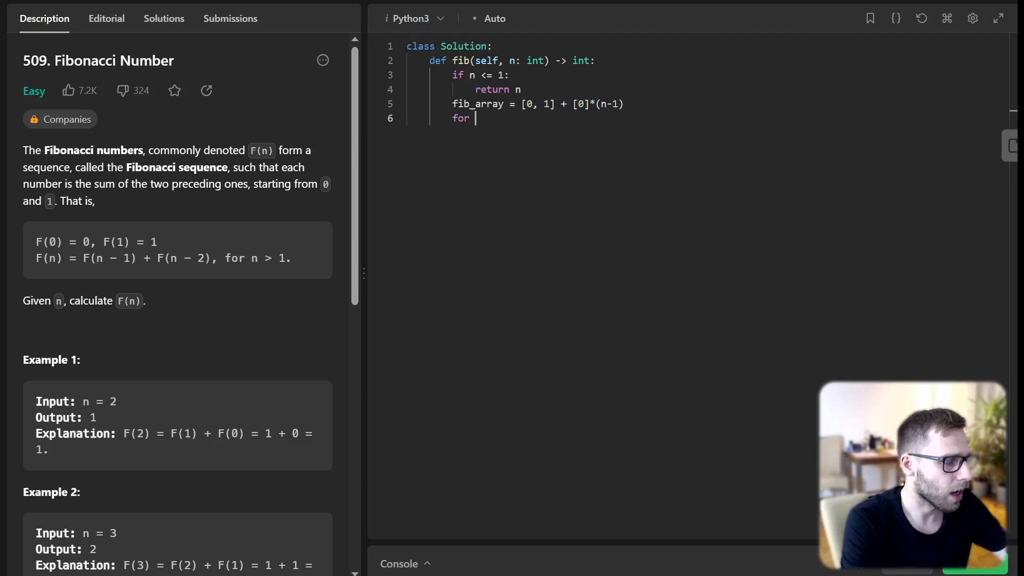
Fill fib_array[i] = fib_array[i-1] + fib_array[i-2] over range(2, n+1) and return fib_array[n].
text(i in range(2, n+1):)
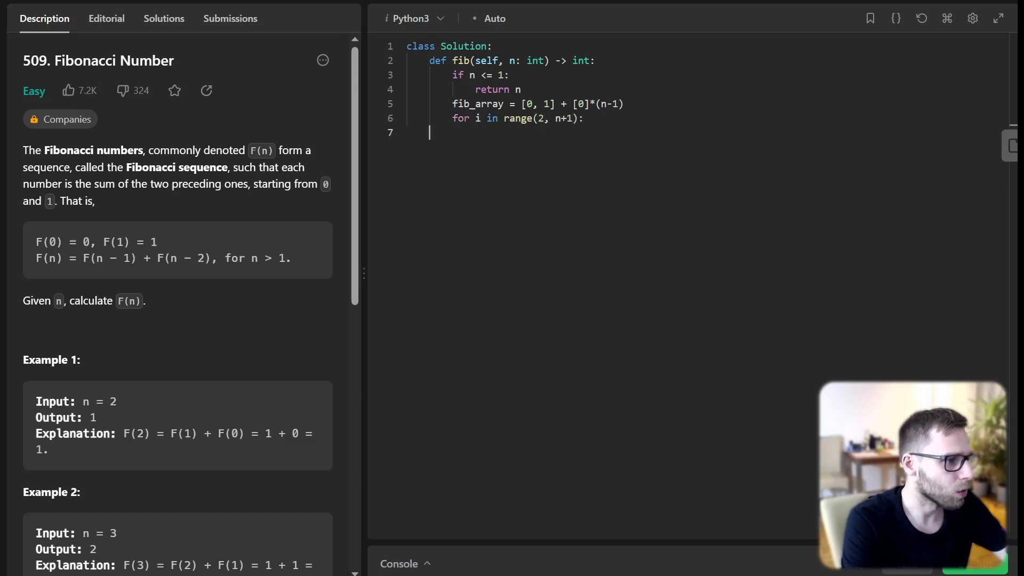
text(fib_array)
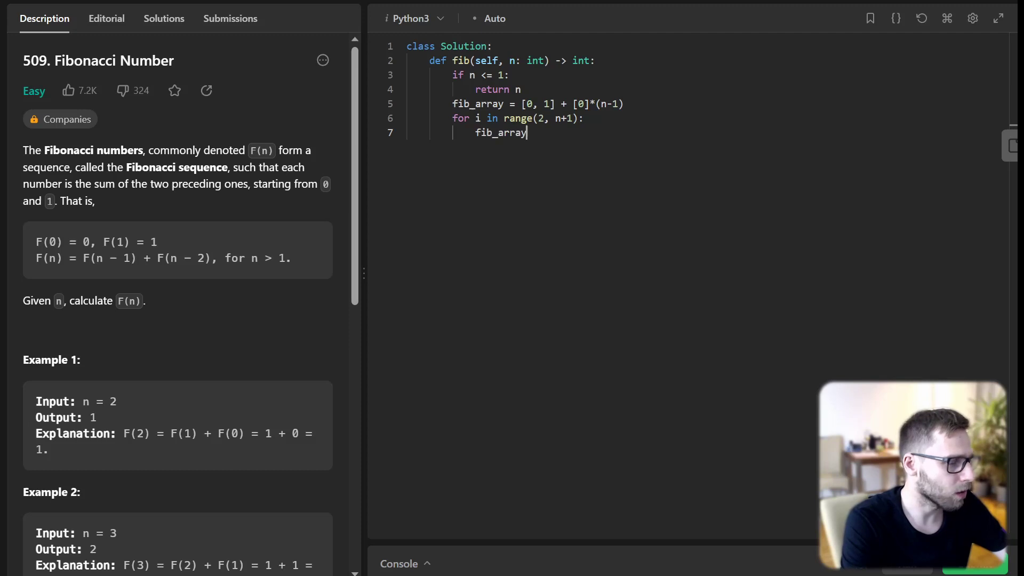
text([i] = fib)
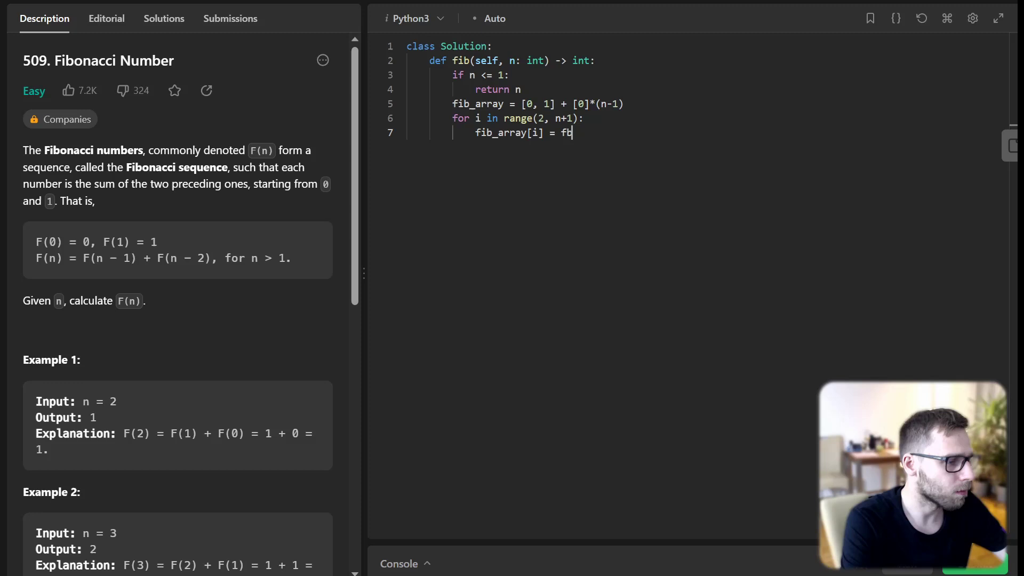
text(_)
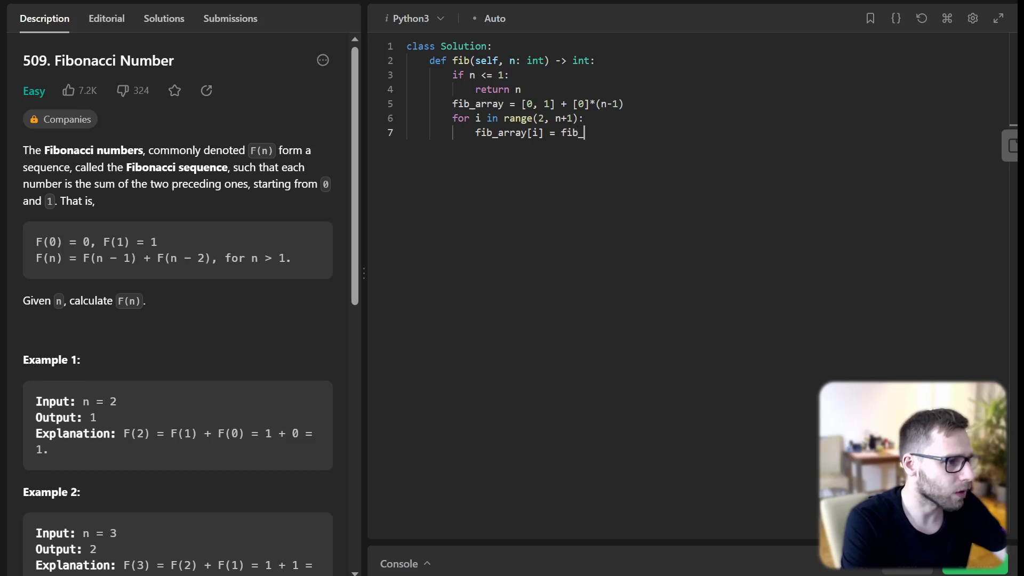
text(array[i-1])
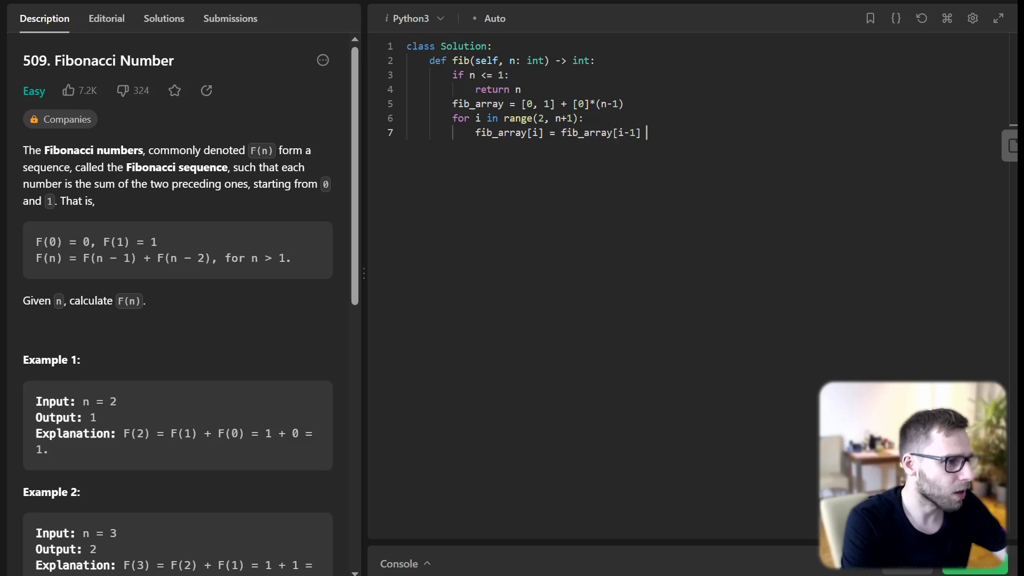
text(+)
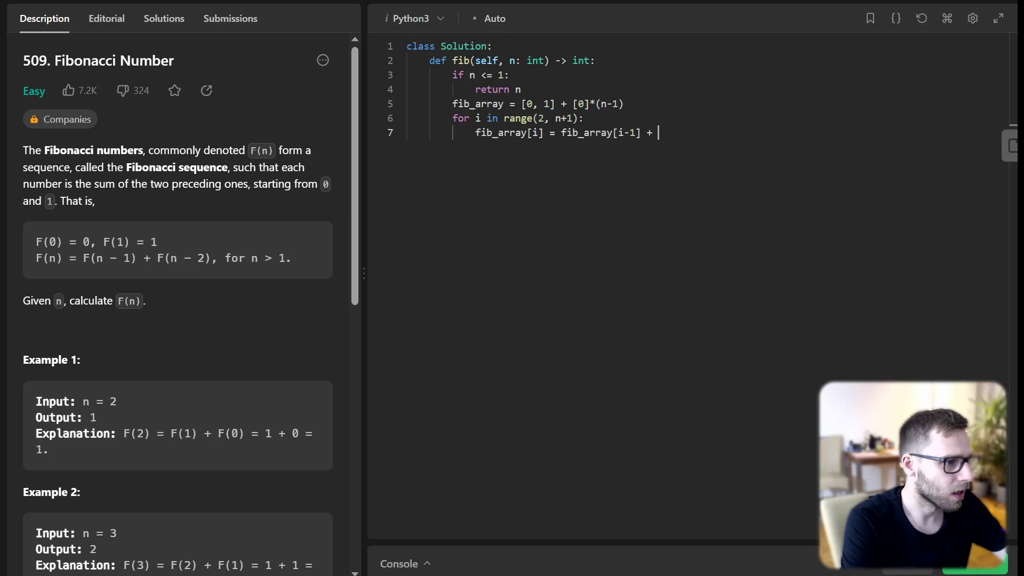
text(fib_array[)
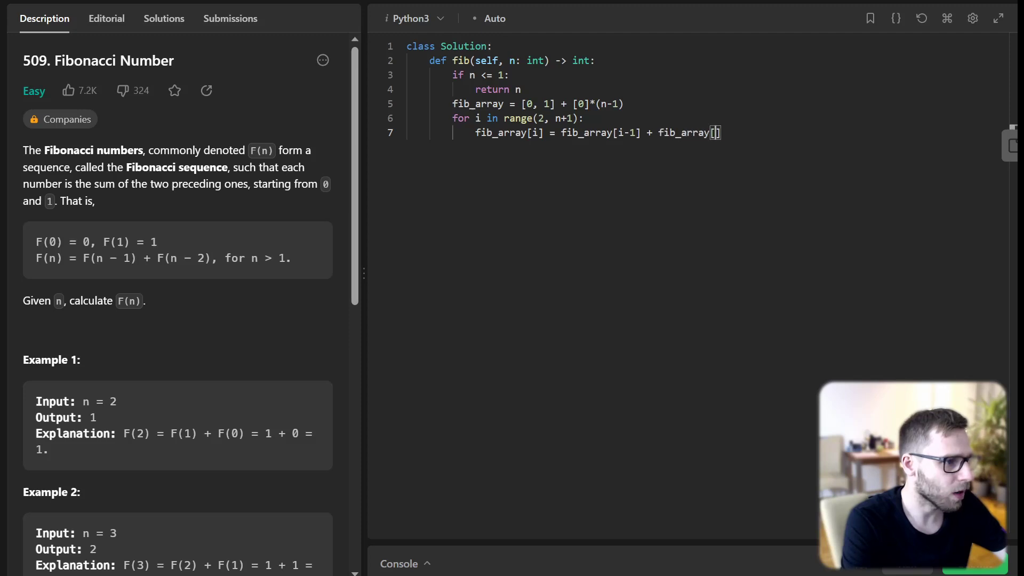
text(i-2])
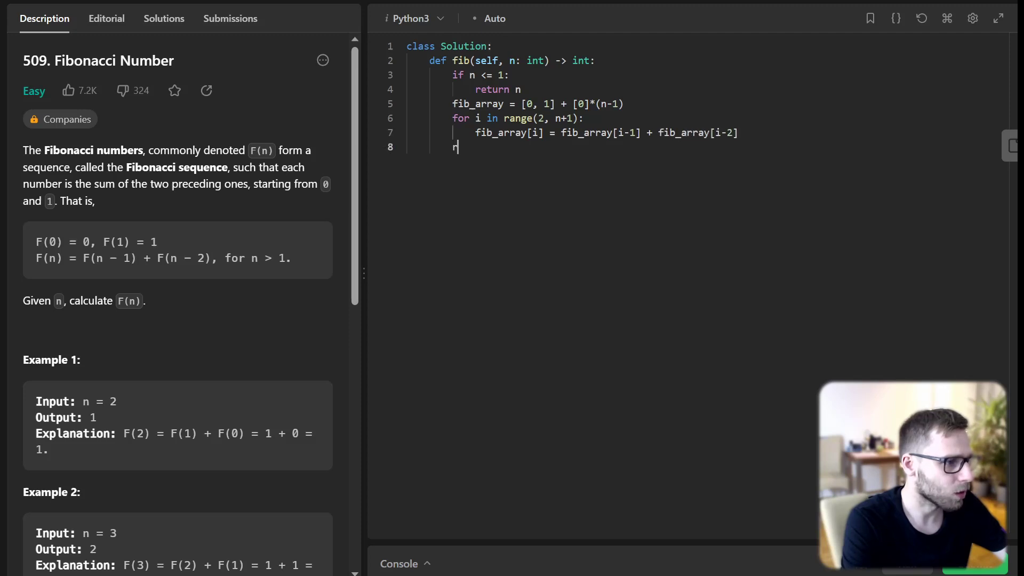
text(eturn fib_)
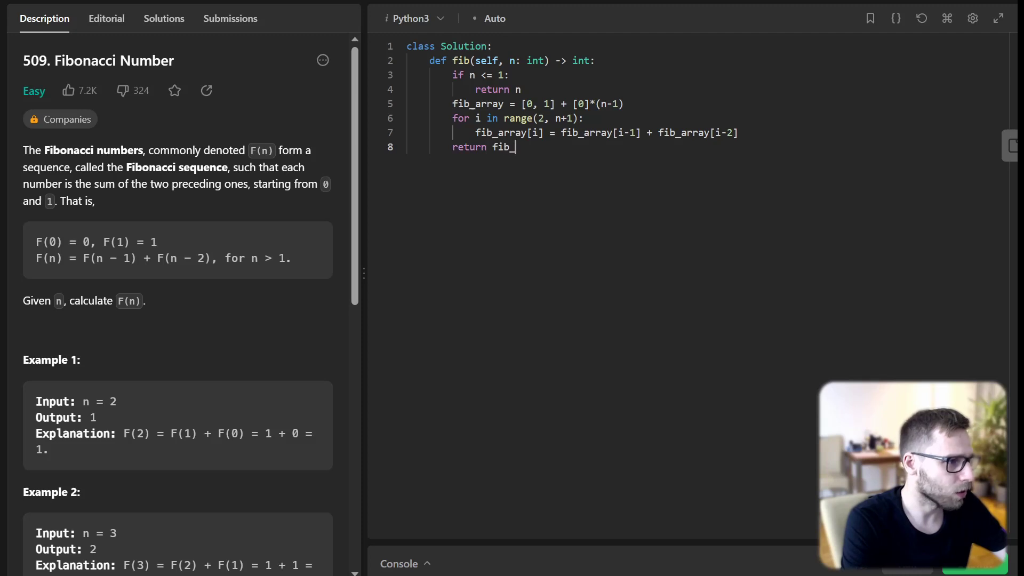
text(array[n])
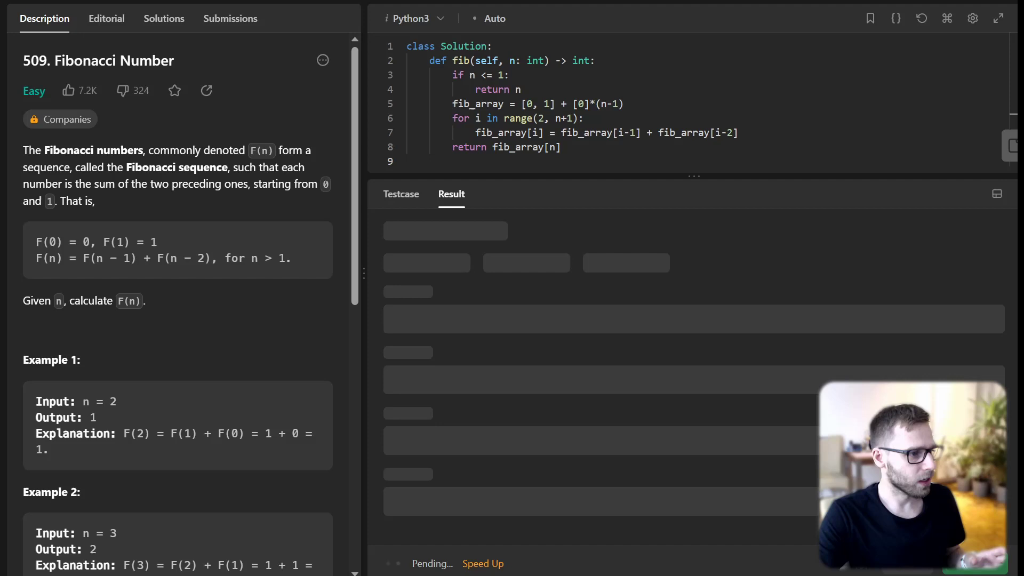
View the Accepted Python3 submission's details with 48 ms runtime and 16.3 MB memory.
click(230, 20)
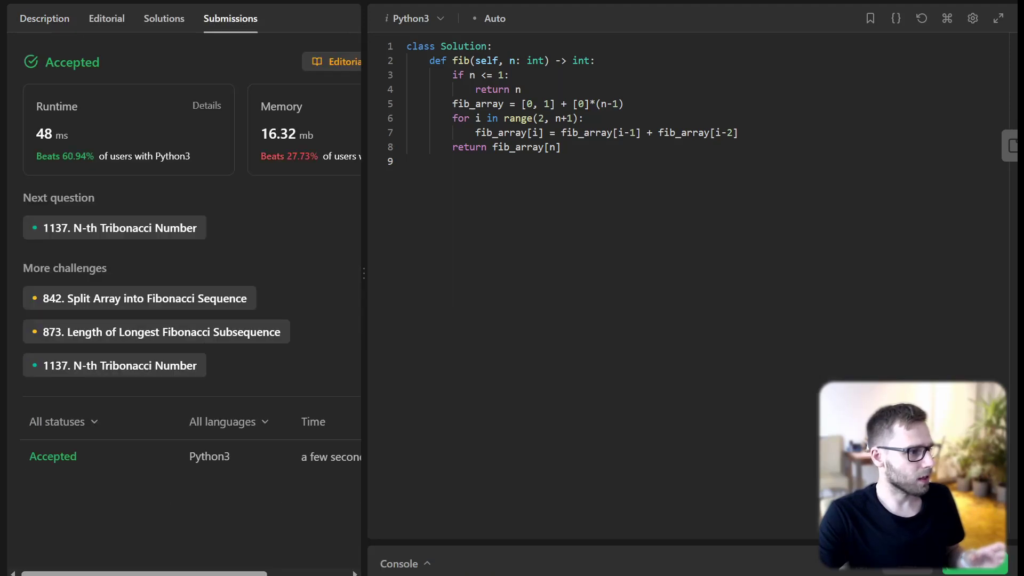
click(52, 456)
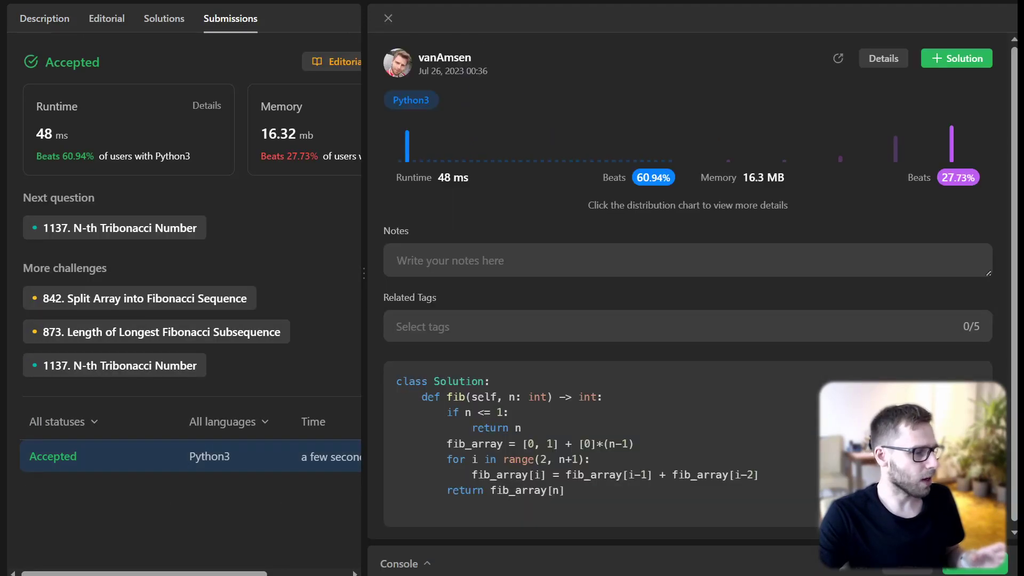